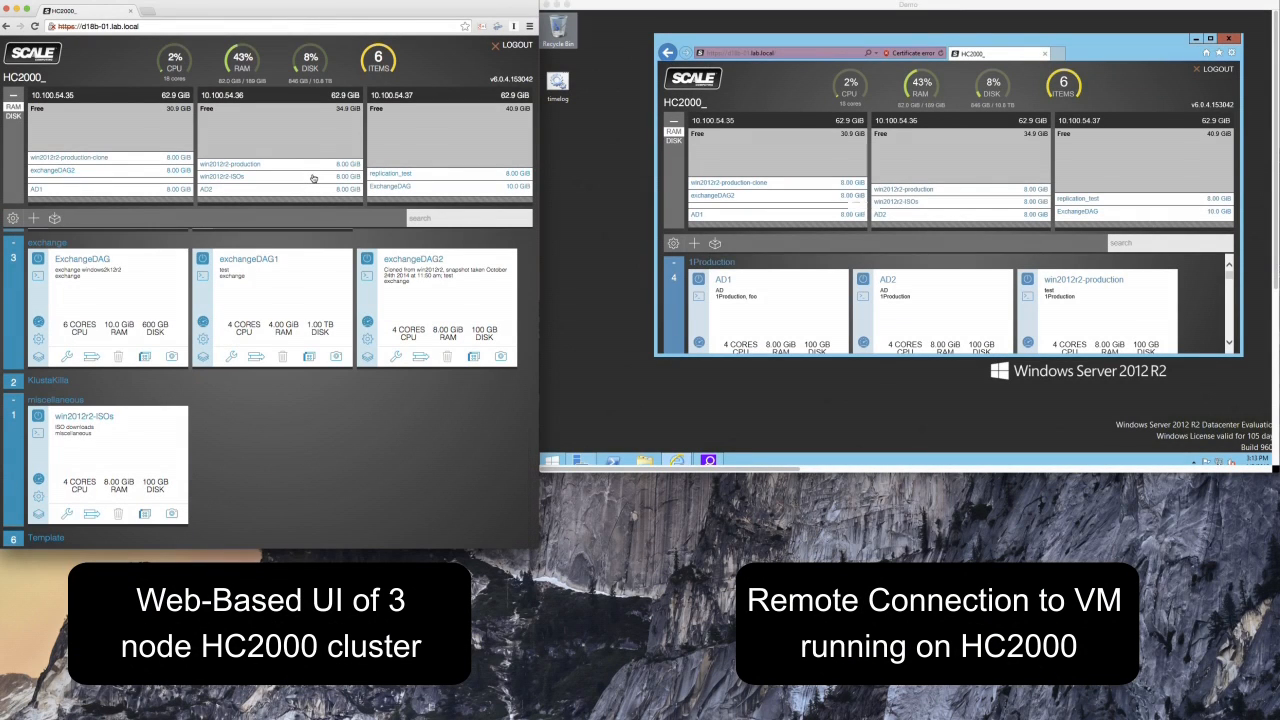
{"action": "mouse_move", "coordinate": [189, 398]}
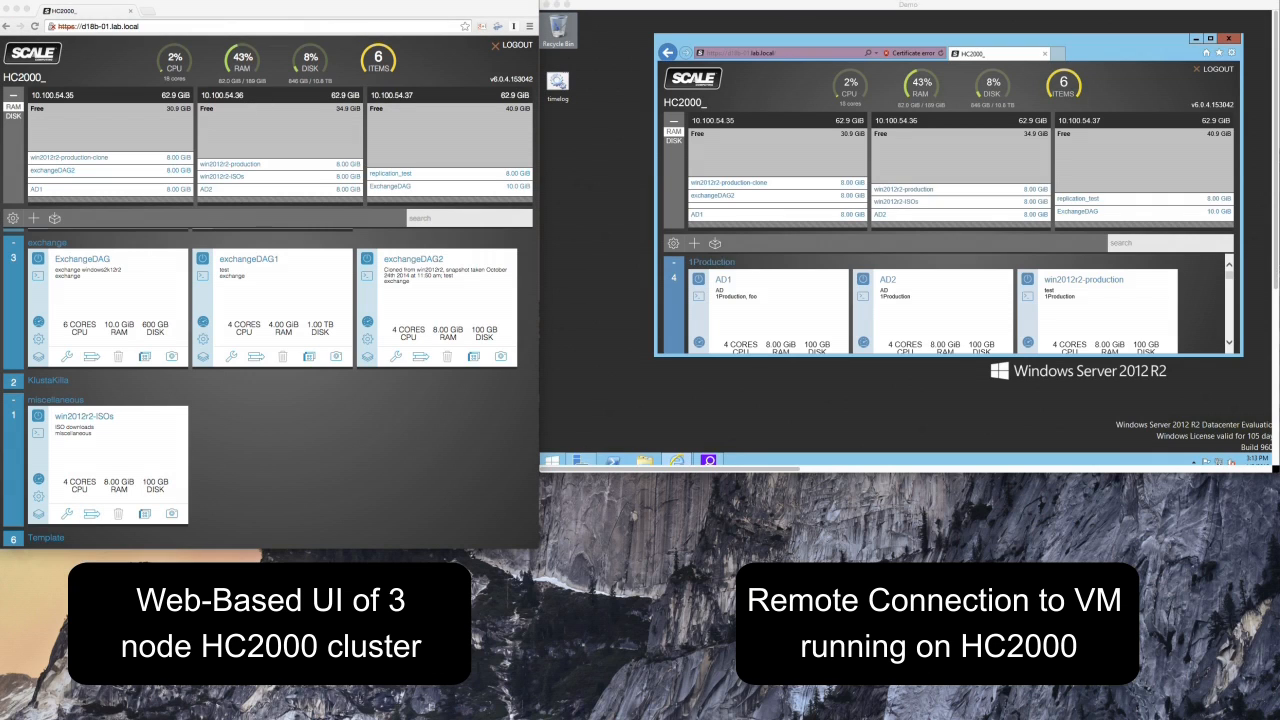
{"action": "mouse_move", "coordinate": [573, 410]}
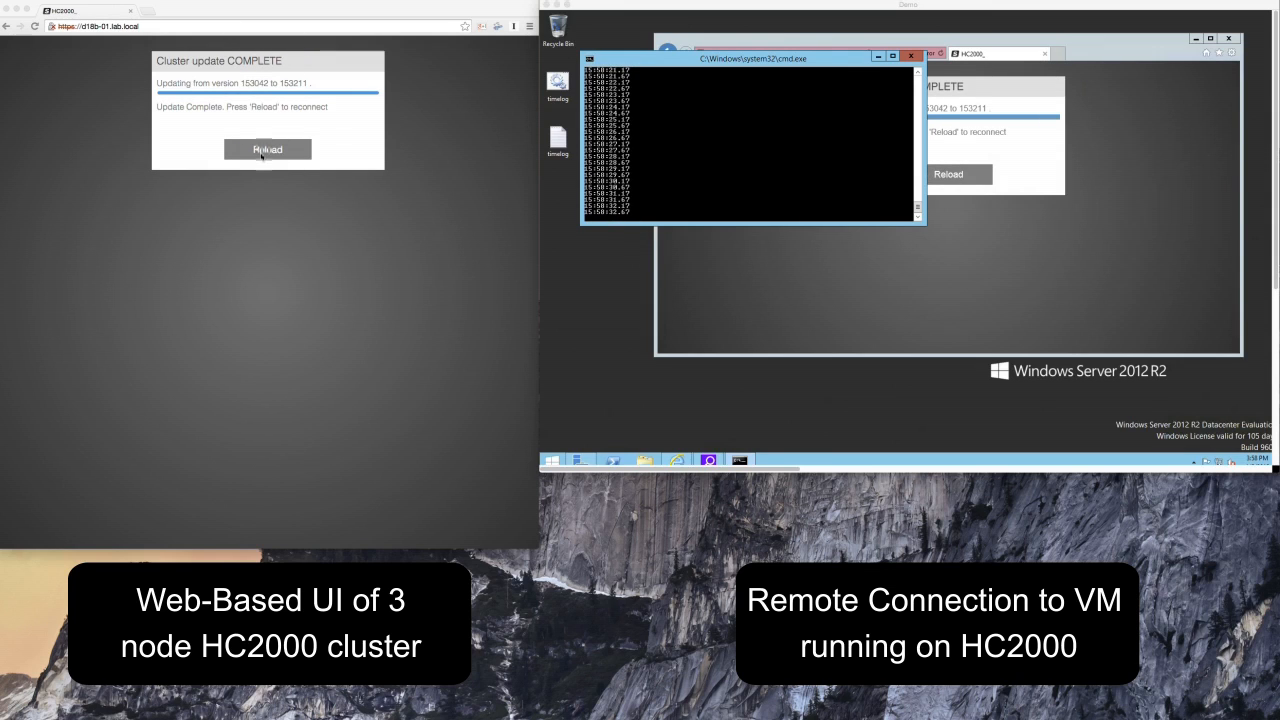
Reload the web UI after the update to 153211 completes, reaching the login page.
{"action": "left_click", "coordinate": [267, 149]}
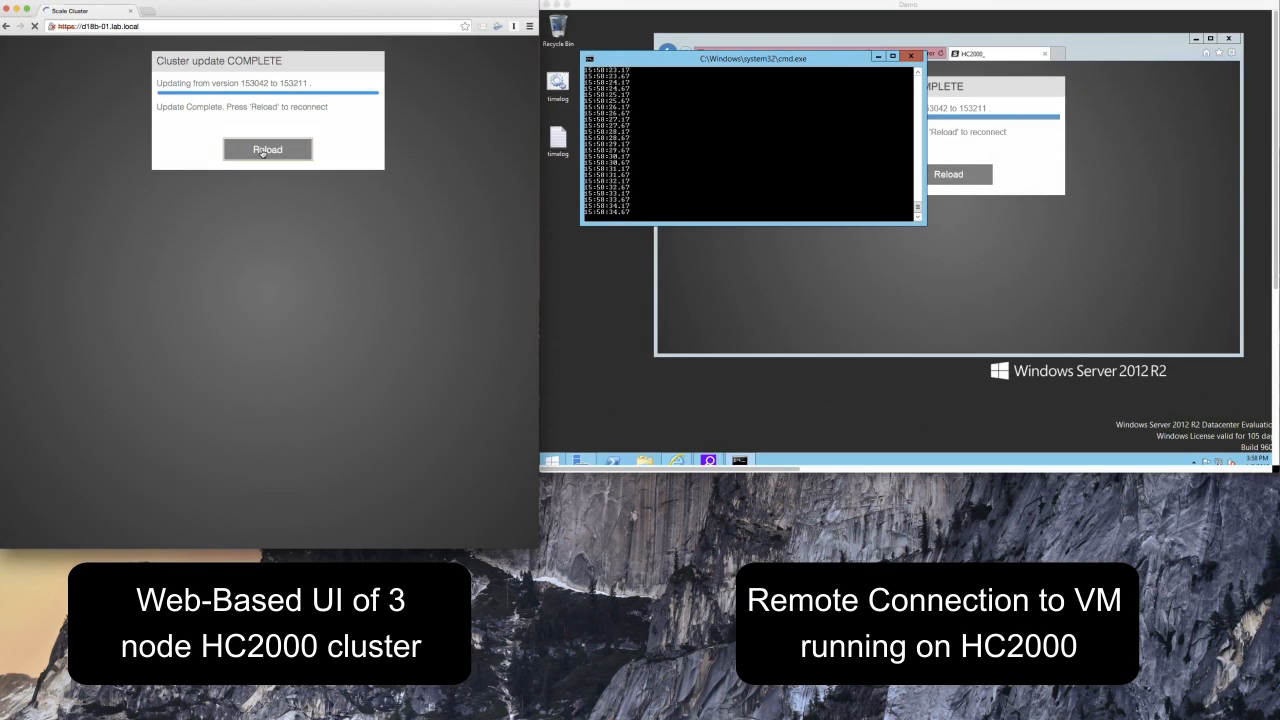
{"action": "left_click", "coordinate": [267, 149]}
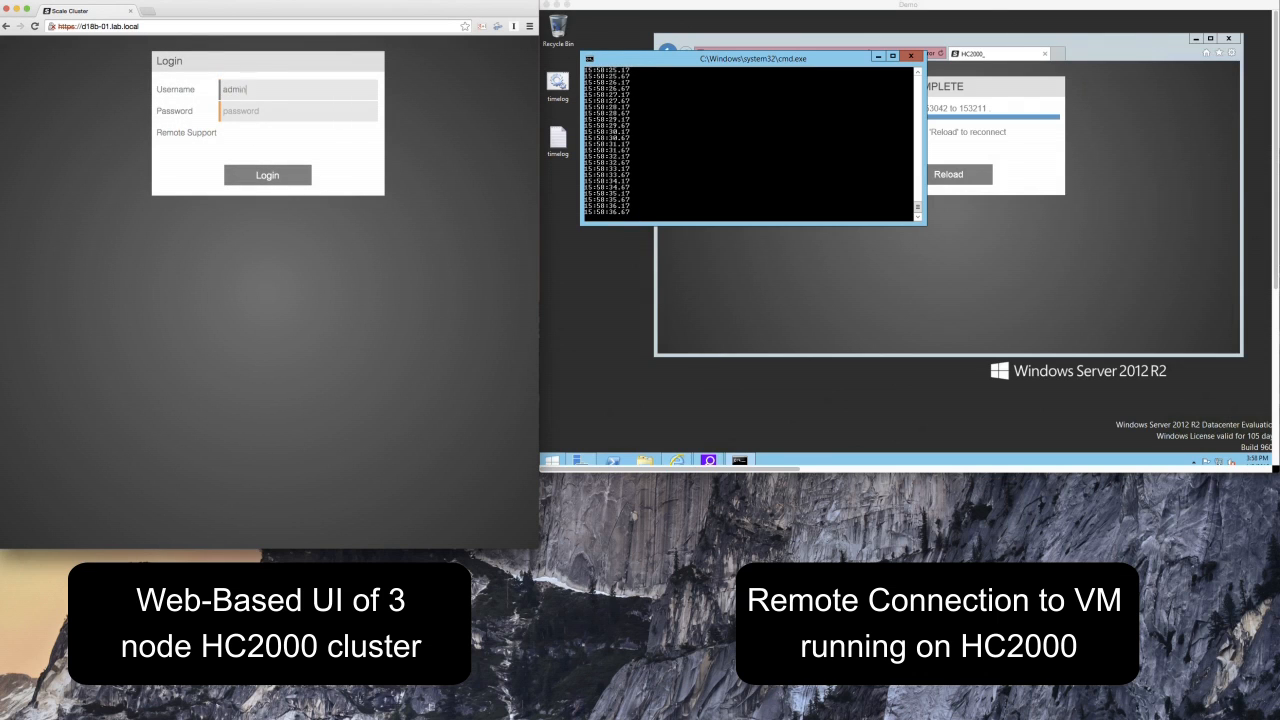
Log in as admin in both browsers and view the 6.0.5.153211 cluster dashboard with the VMs.
{"action": "left_click", "coordinate": [267, 175]}
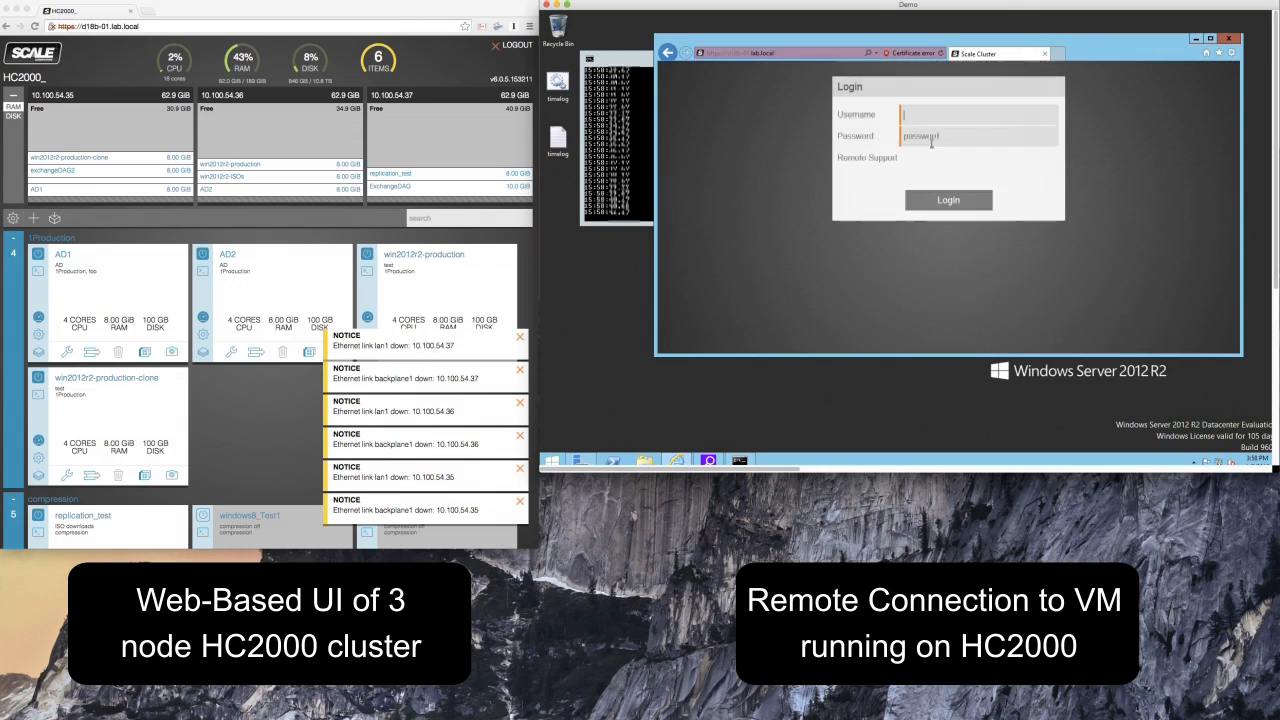
{"action": "type", "text": "admin"}
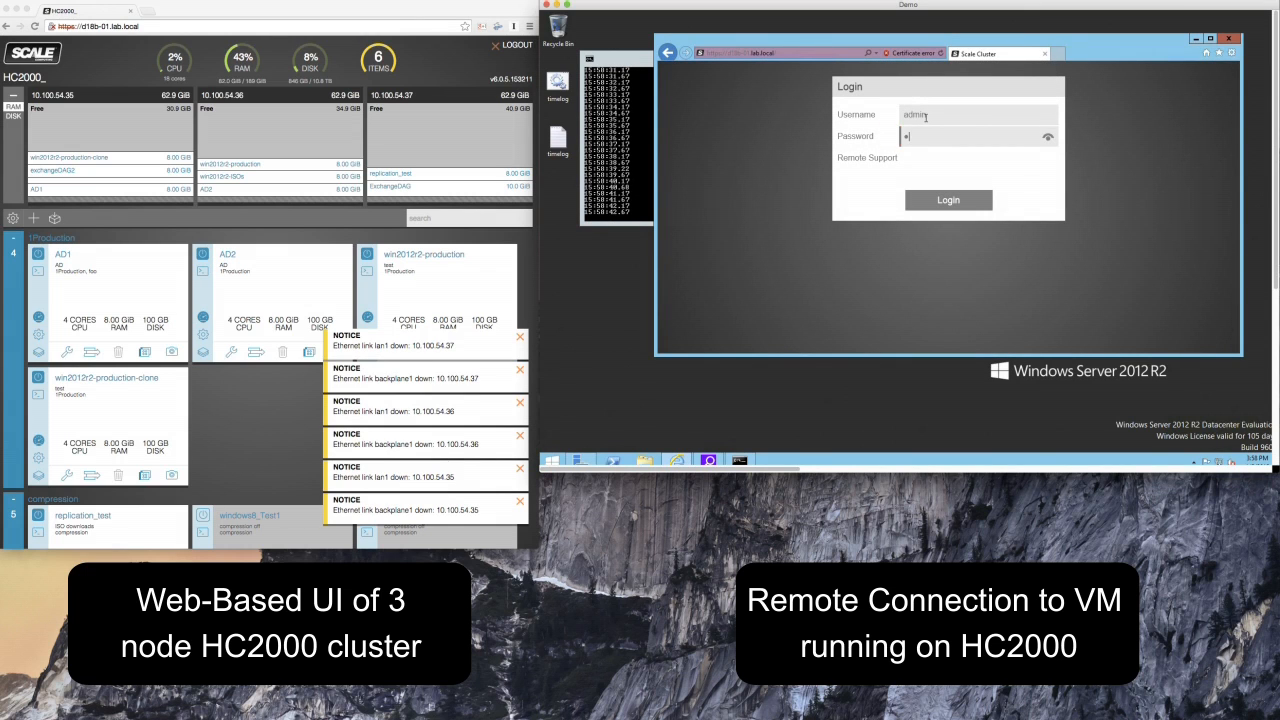
{"action": "left_click", "coordinate": [947, 199]}
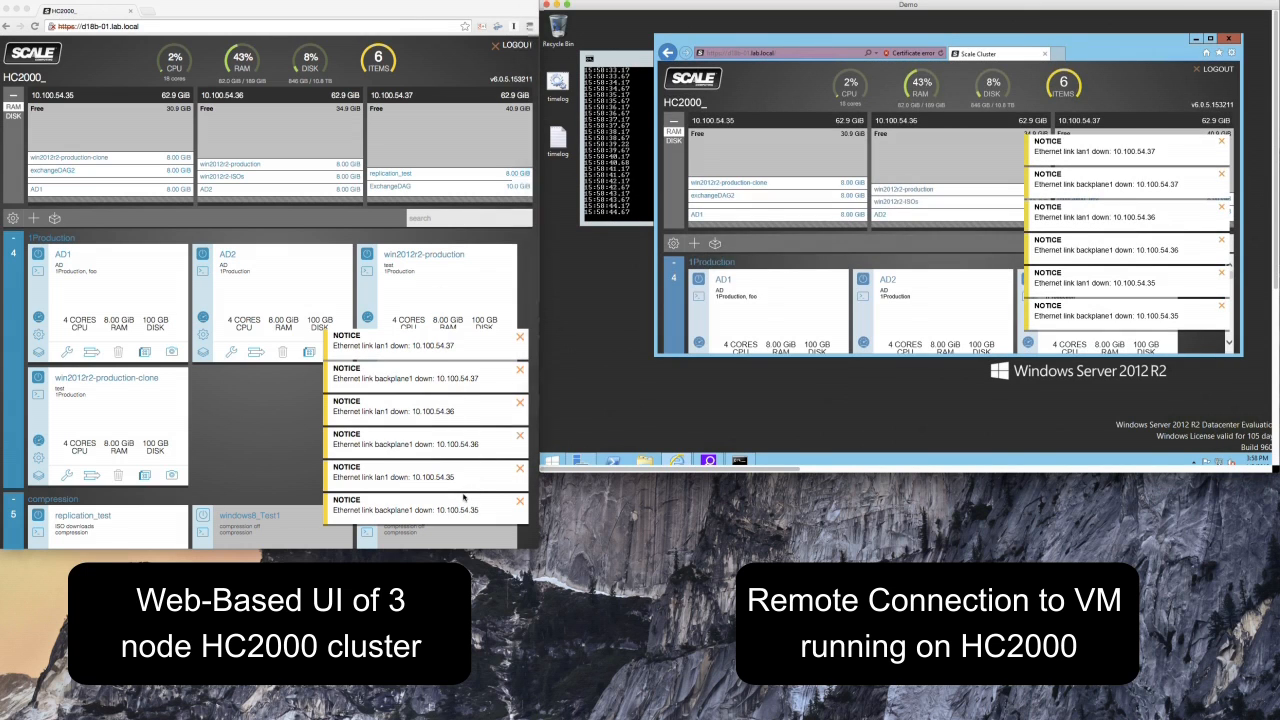